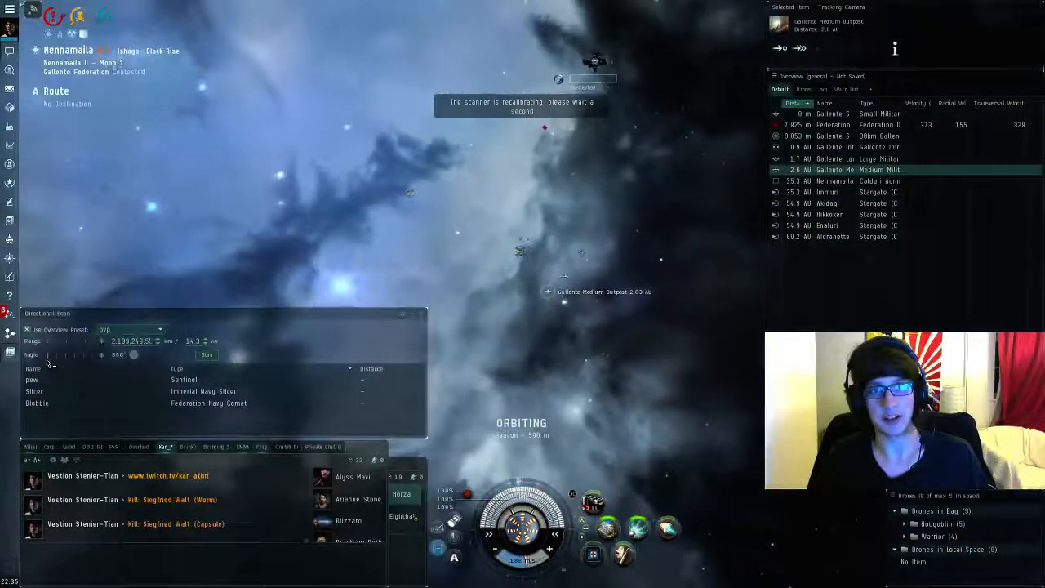
Step: Refresh the directional scan, which returns no ships nearby, then lock the hostile
{"action": "left_click", "coordinate": [206, 354]}
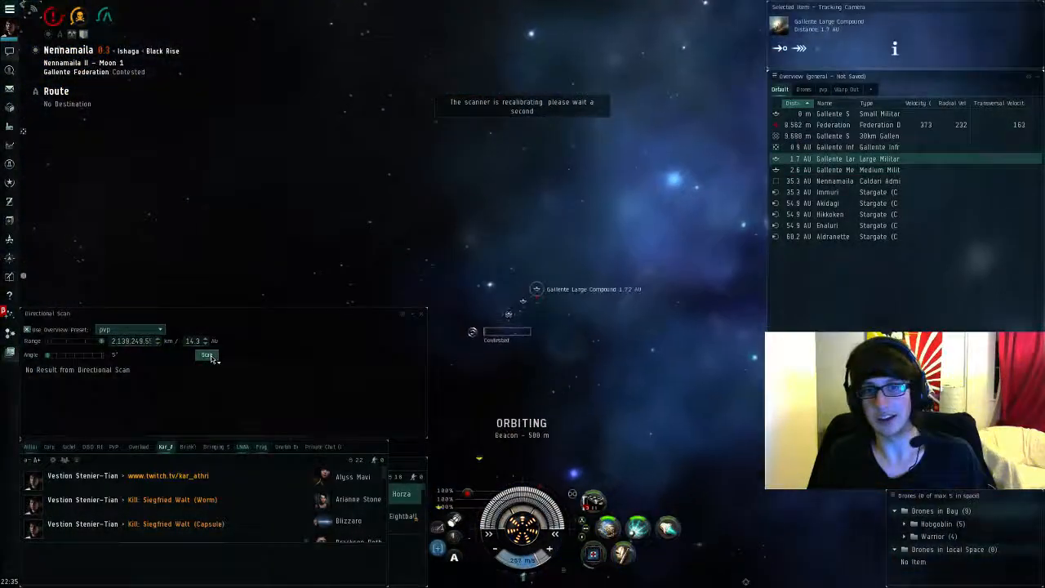
{"action": "left_click", "coordinate": [205, 355]}
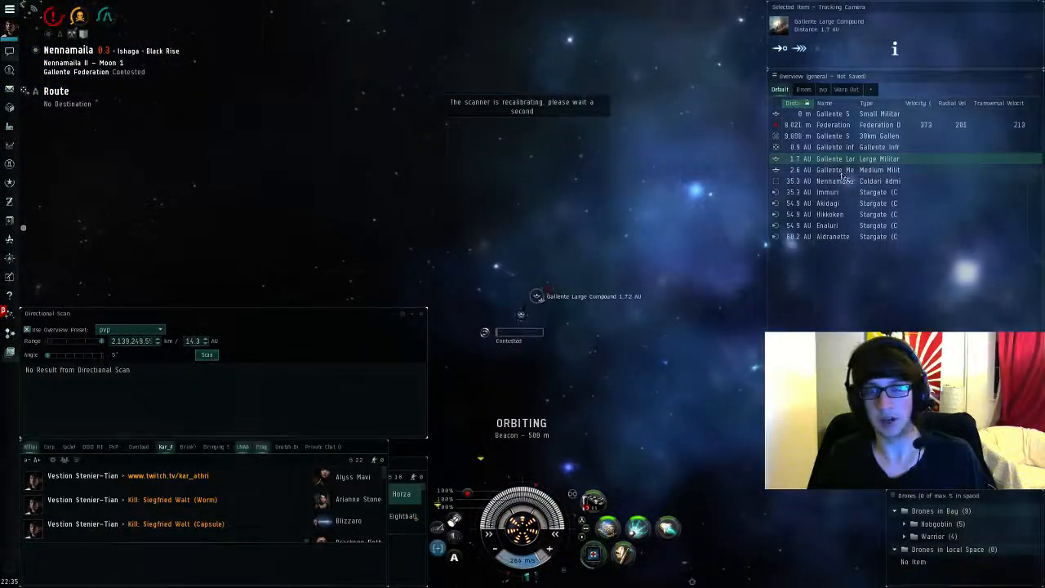
{"action": "left_click", "coordinate": [833, 170]}
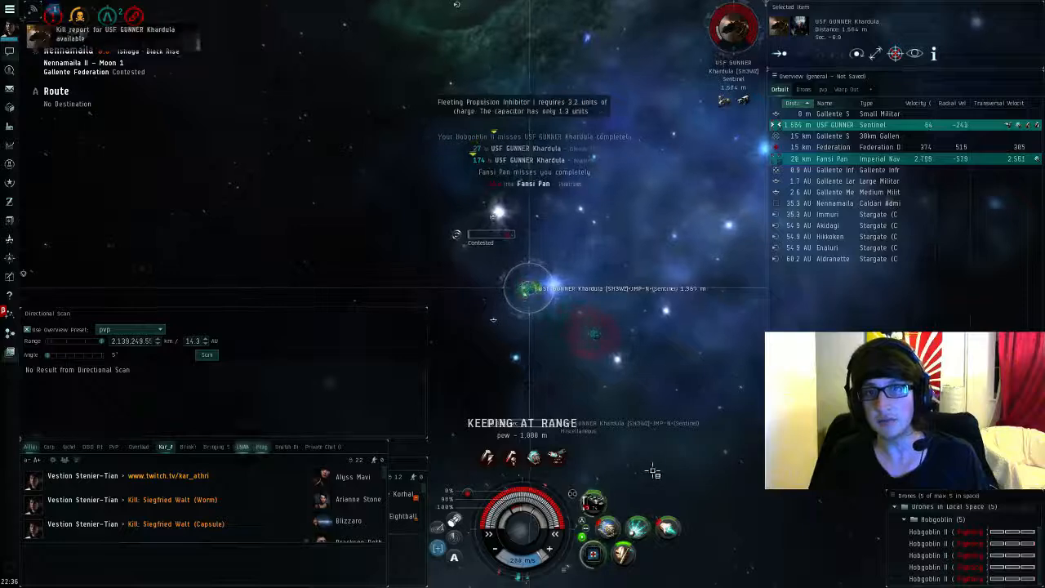
Step: Hold at about 1,000 m with scram and blasters running until the hostile explodes
{"action": "left_click", "coordinate": [832, 158]}
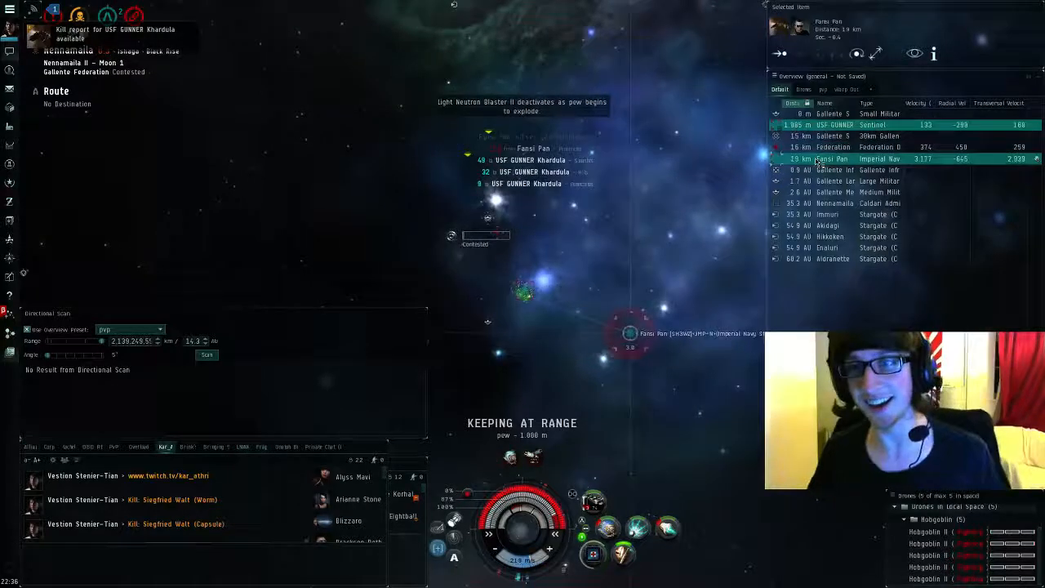